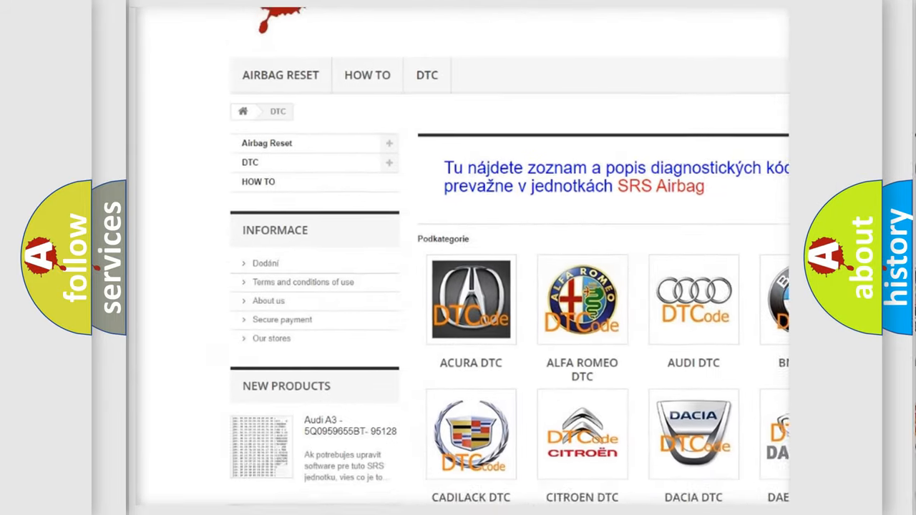
{"action": "scroll", "scroll_direction": "down", "scroll_amount": 3}
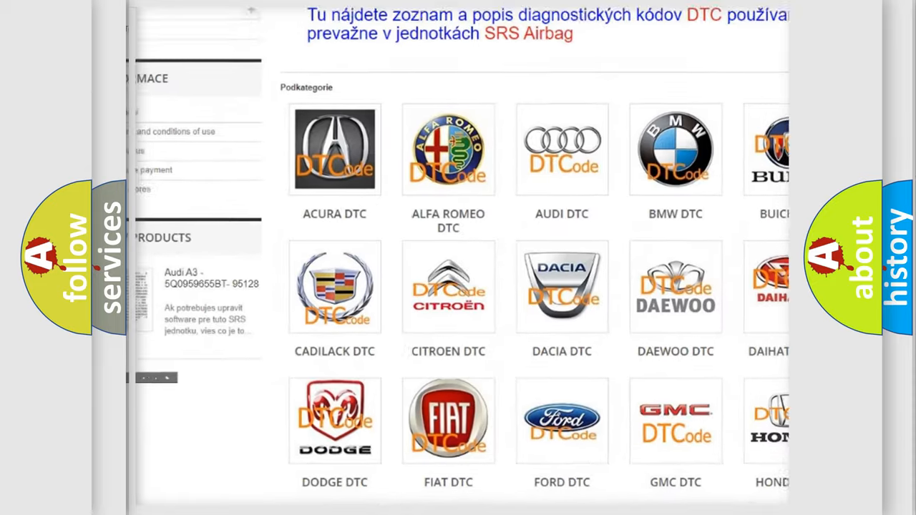
{"action": "scroll", "scroll_direction": "down", "scroll_amount": 3}
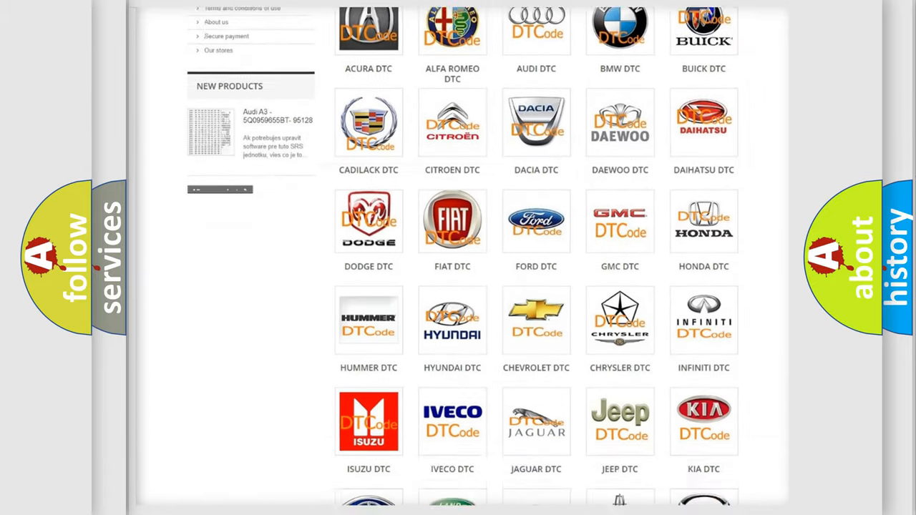
{"action": "scroll", "scroll_direction": "down", "scroll_amount": 3}
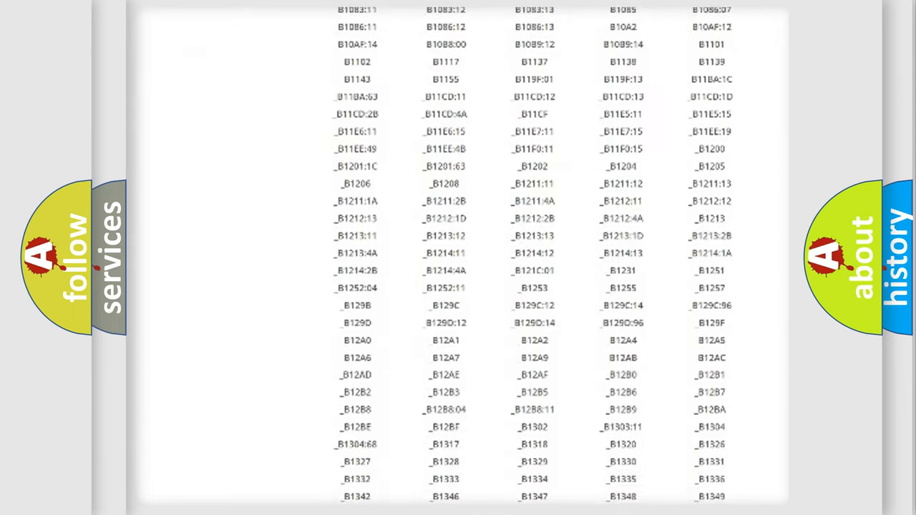
{"action": "scroll", "scroll_direction": "down", "scroll_amount": 3}
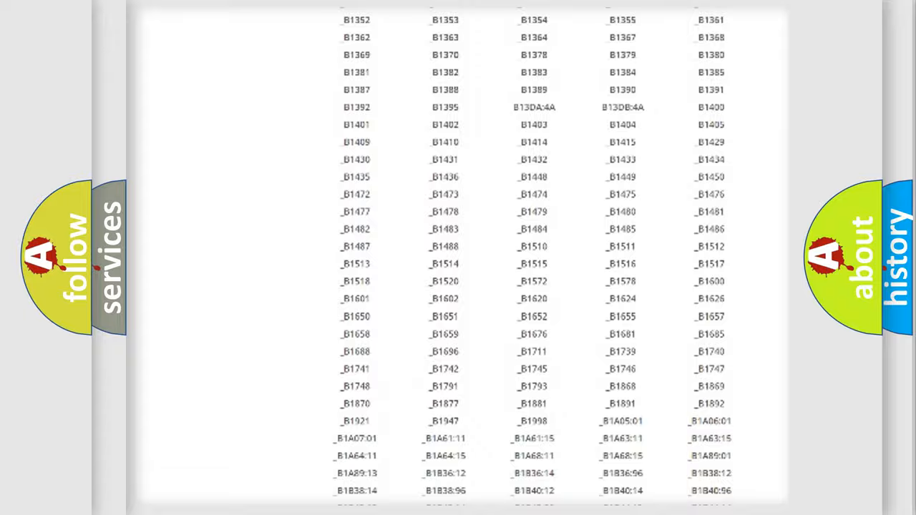